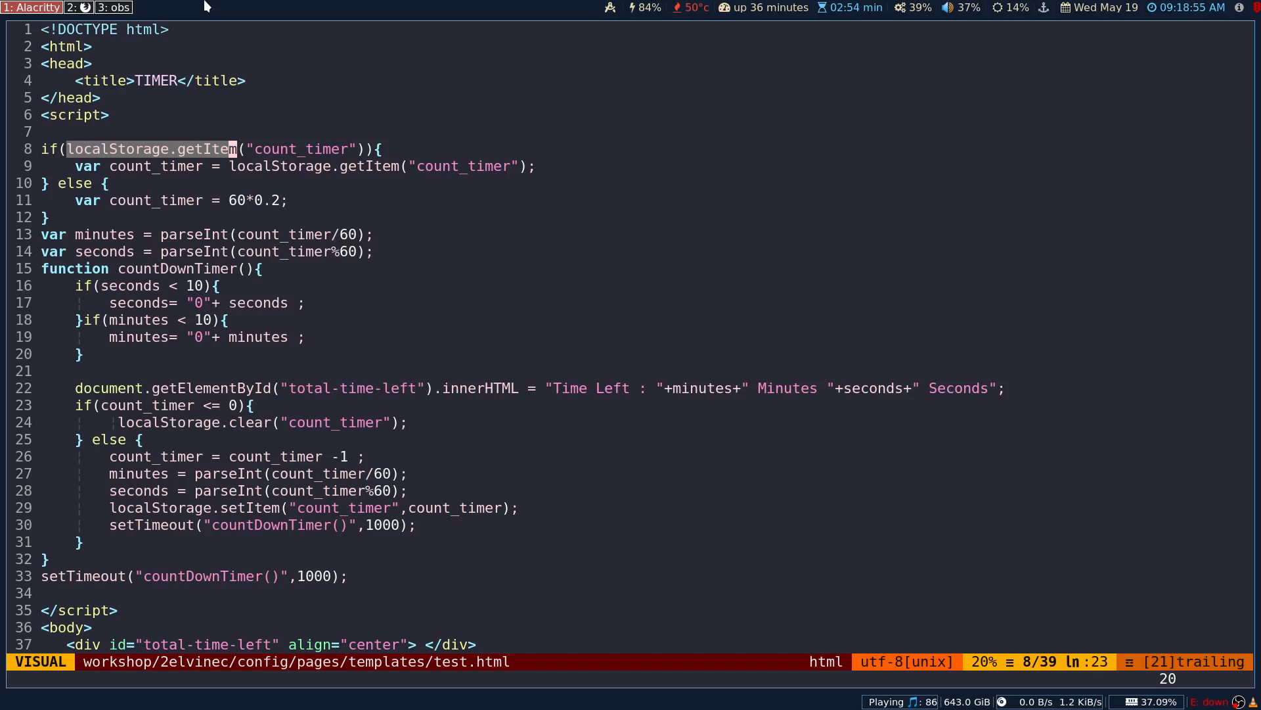
{"action": "mouse_move", "coordinate": [253, 242]}
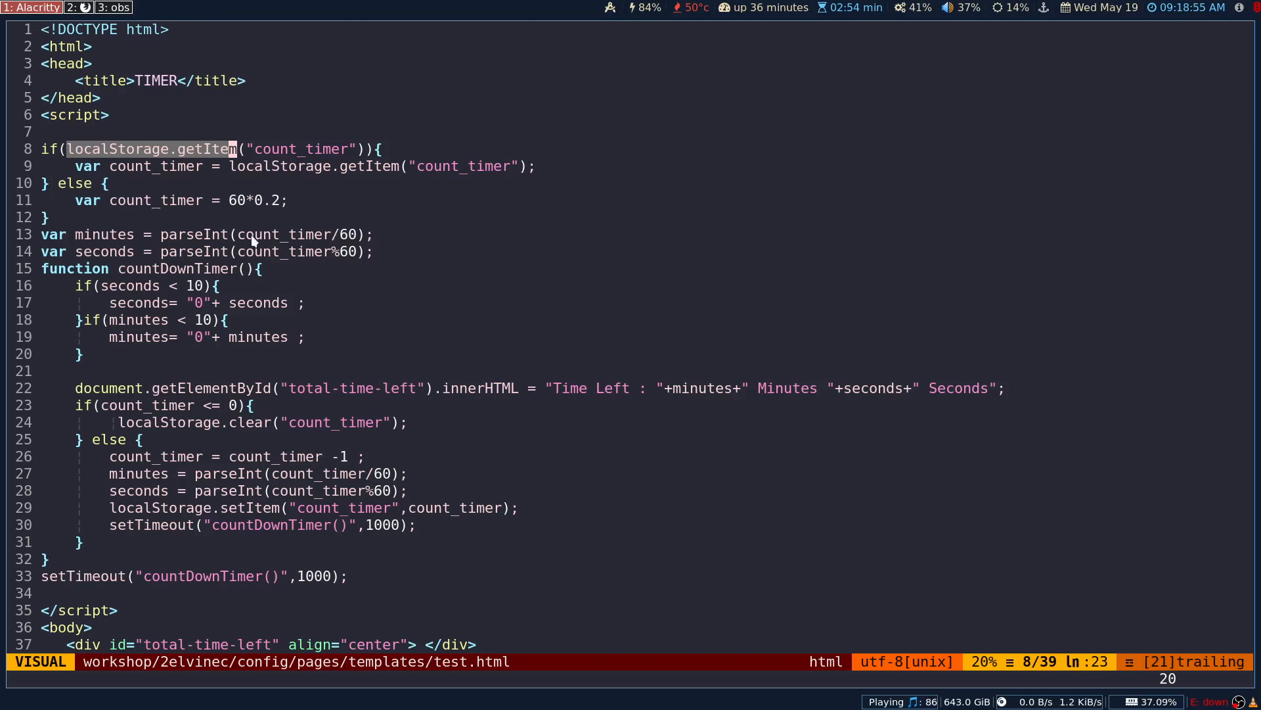
{"action": "mouse_move", "coordinate": [167, 393]}
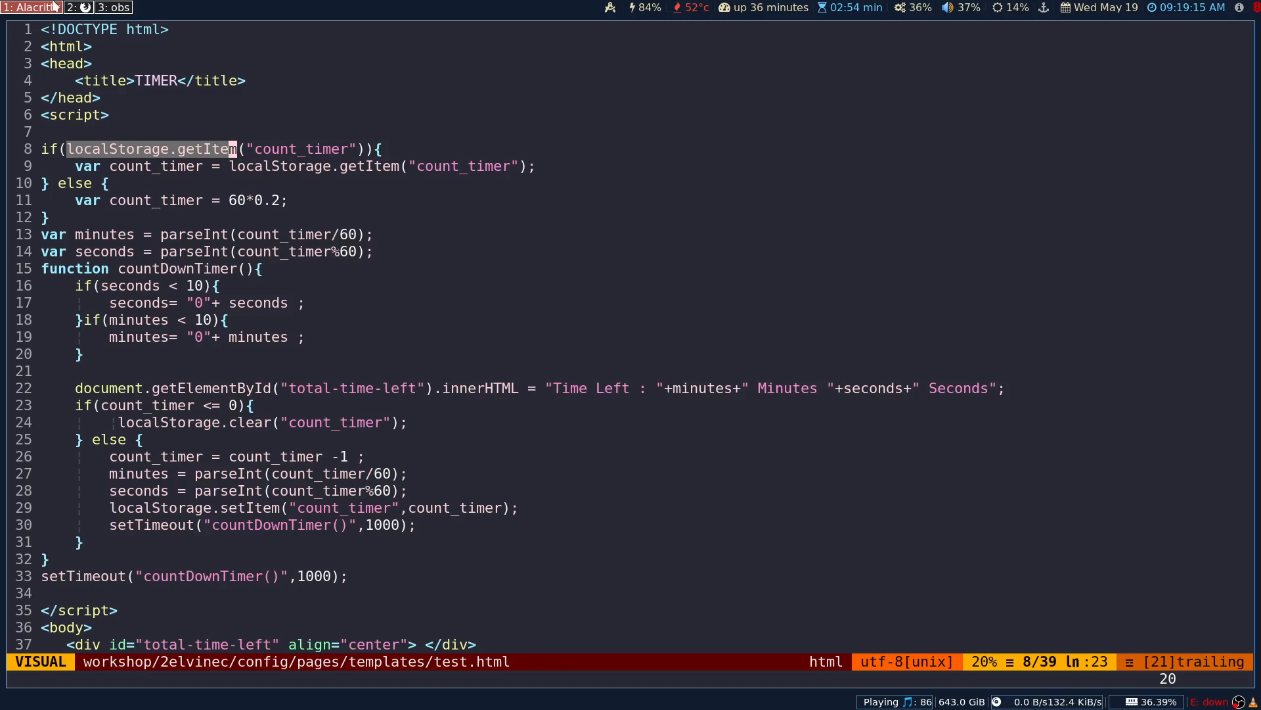
- View test.html in Firefox and highlight the Time Left 00 Minutes 00 Seconds readout
{"action": "left_click", "coordinate": [77, 8]}
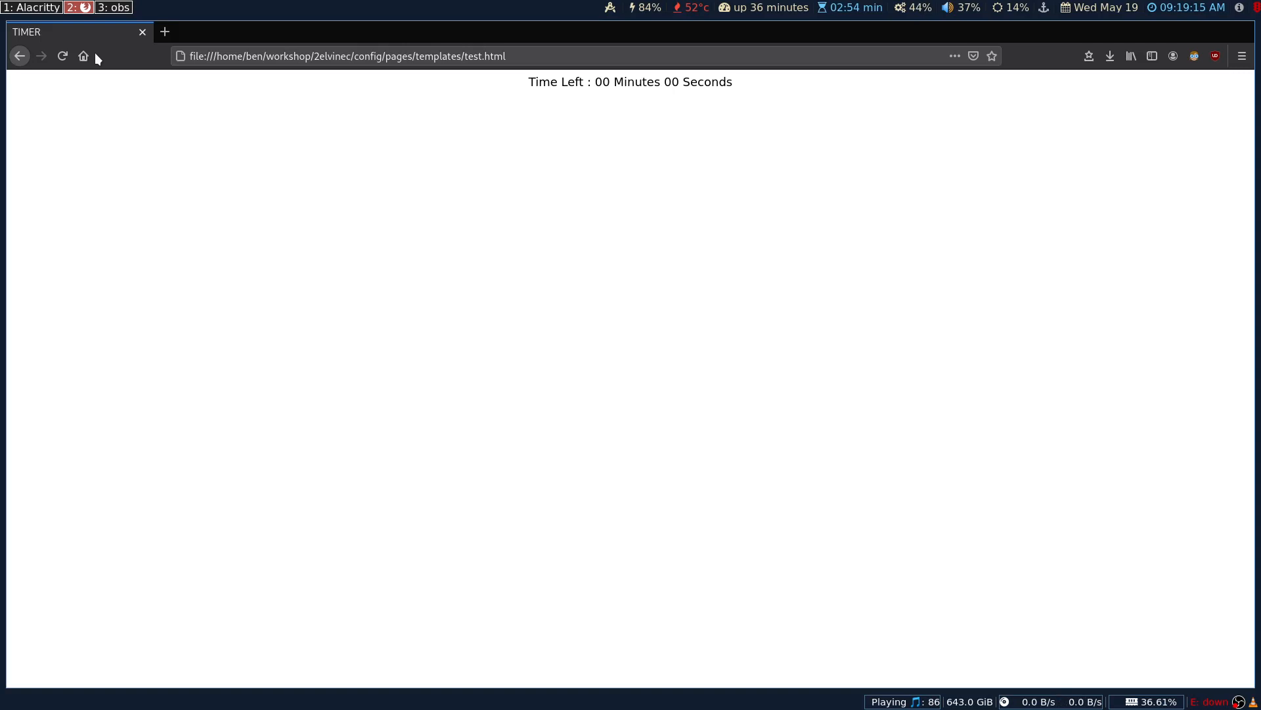
{"action": "left_click_drag", "start_coordinate": [536, 81], "coordinate": [733, 82]}
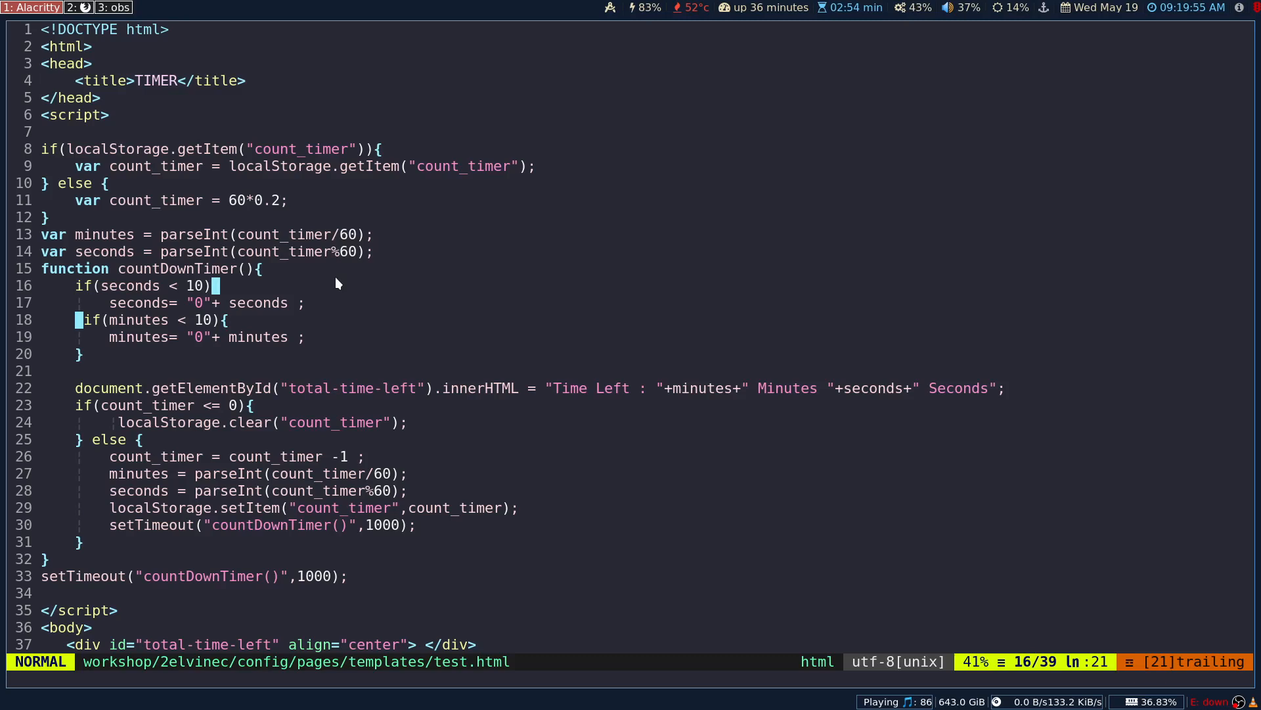
{"action": "mouse_move", "coordinate": [206, 264]}
{"action": "type", "text": "{"}
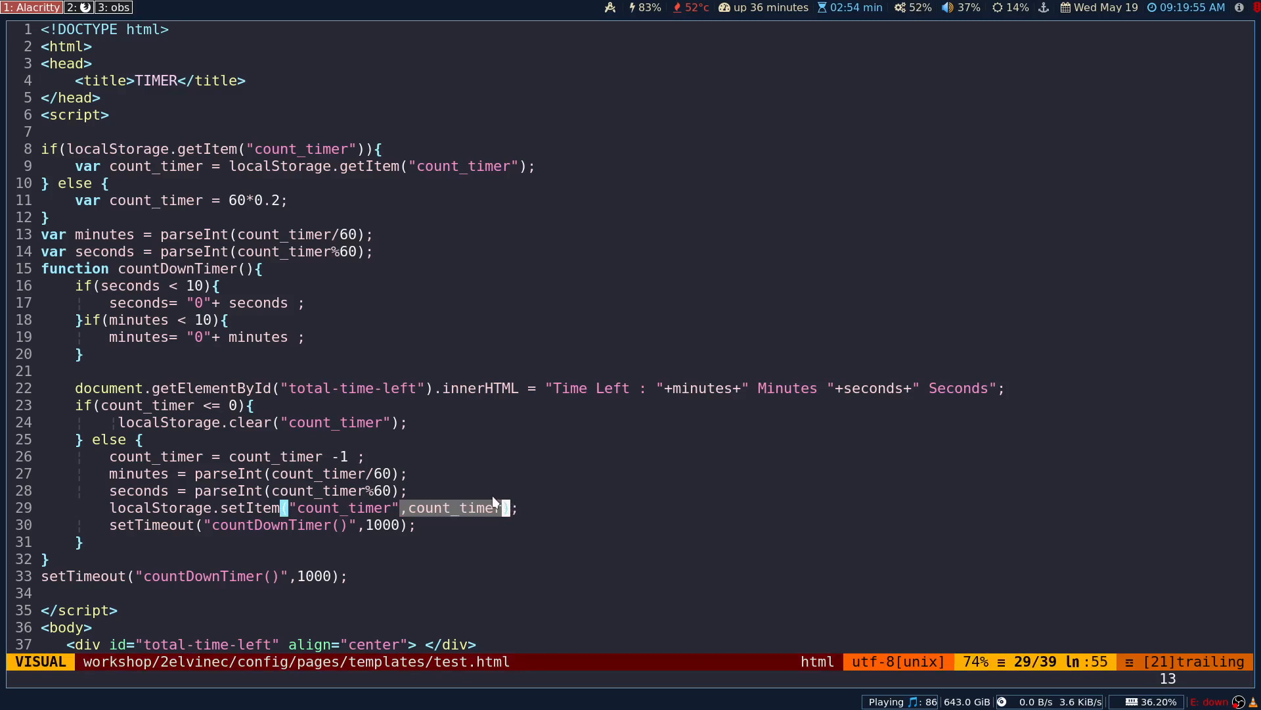
{"action": "mouse_move", "coordinate": [450, 489]}
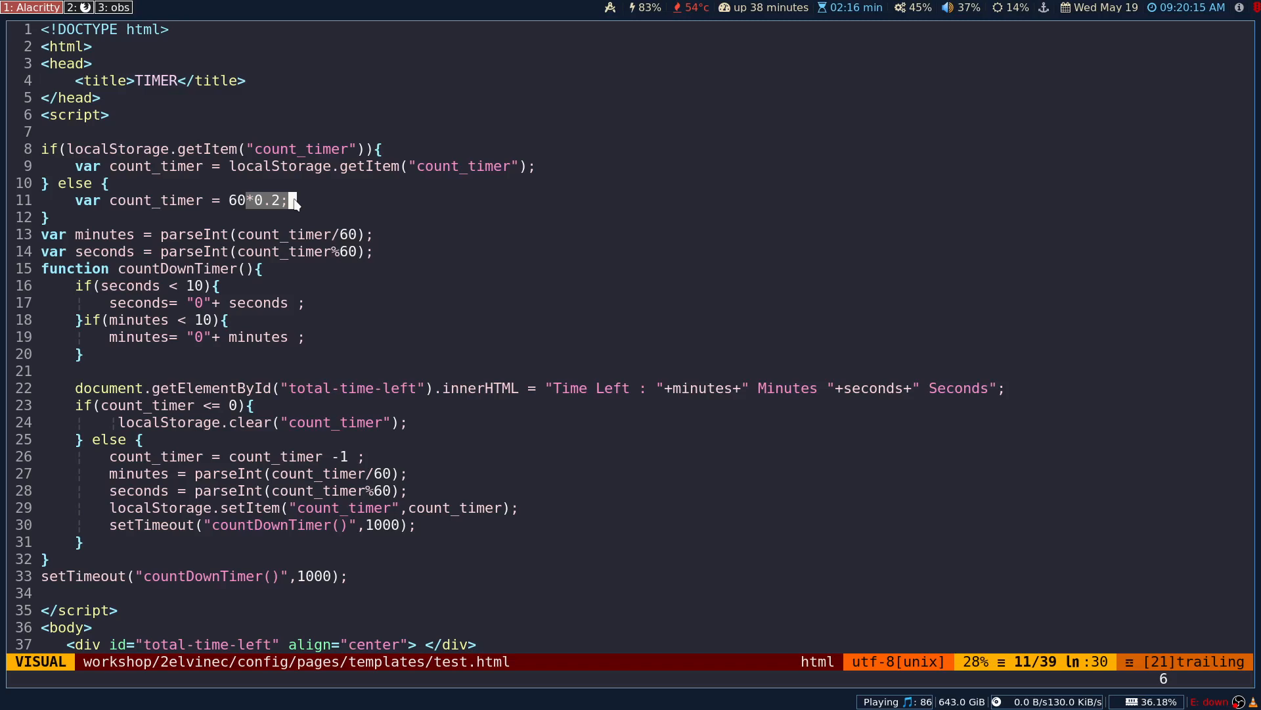
{"action": "mouse_move", "coordinate": [471, 326]}
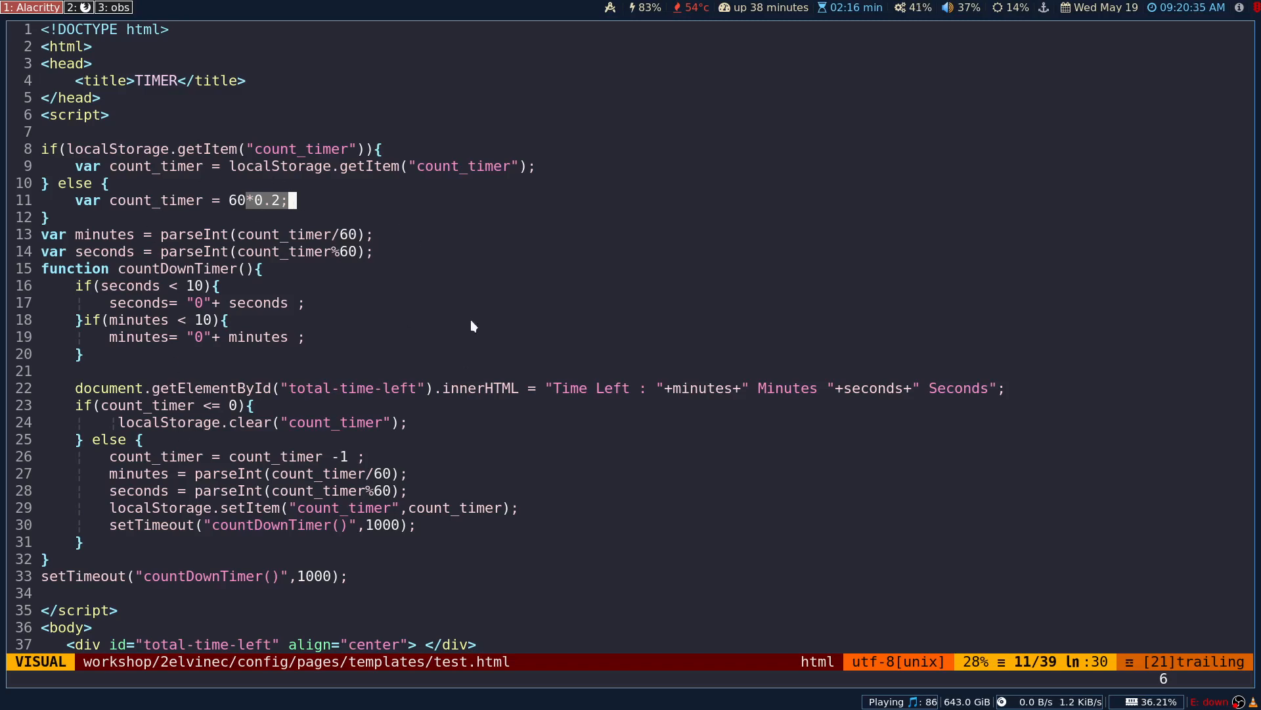
{"action": "mouse_move", "coordinate": [418, 259]}
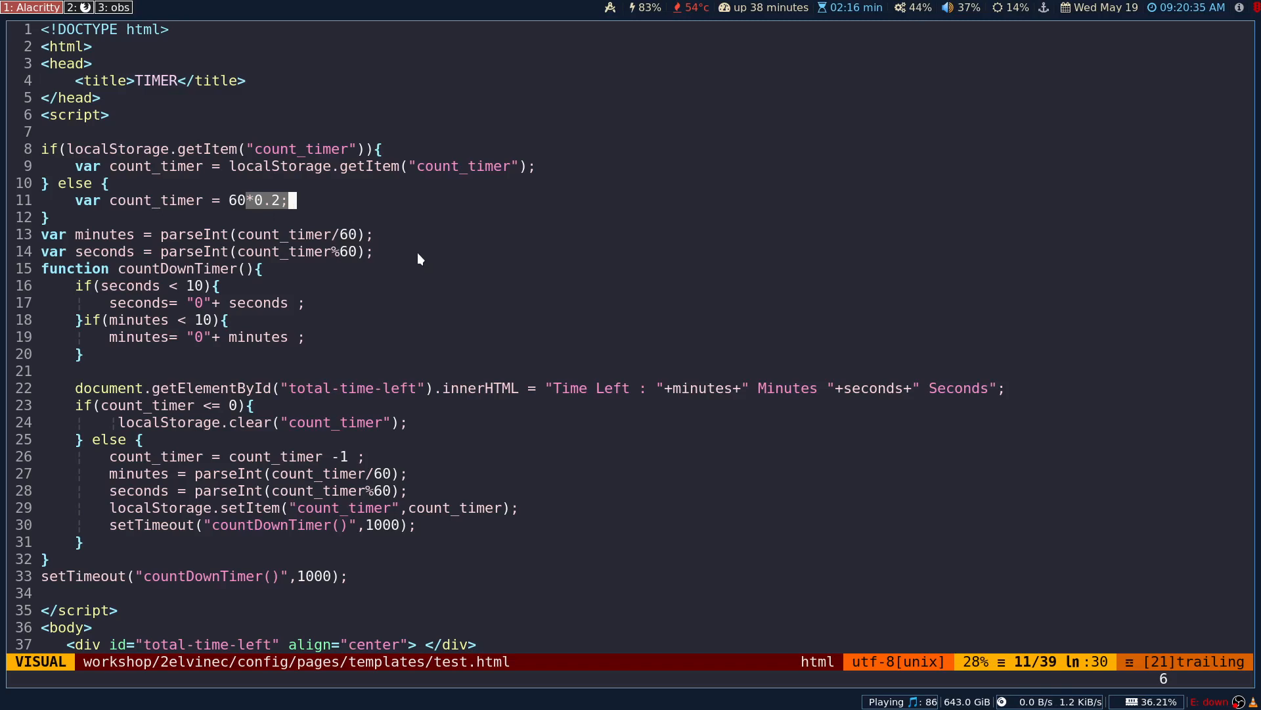
{"action": "mouse_move", "coordinate": [406, 352]}
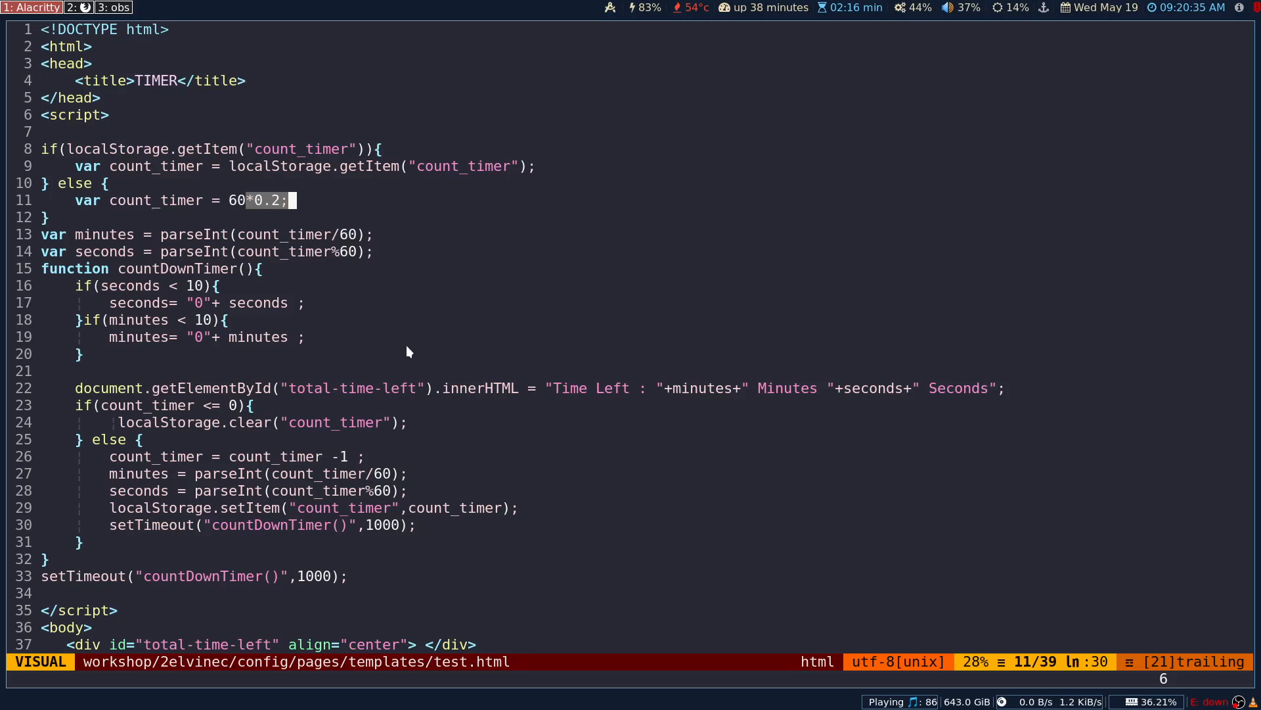
{"action": "scroll", "scroll_direction": "down", "scroll_amount": 3}
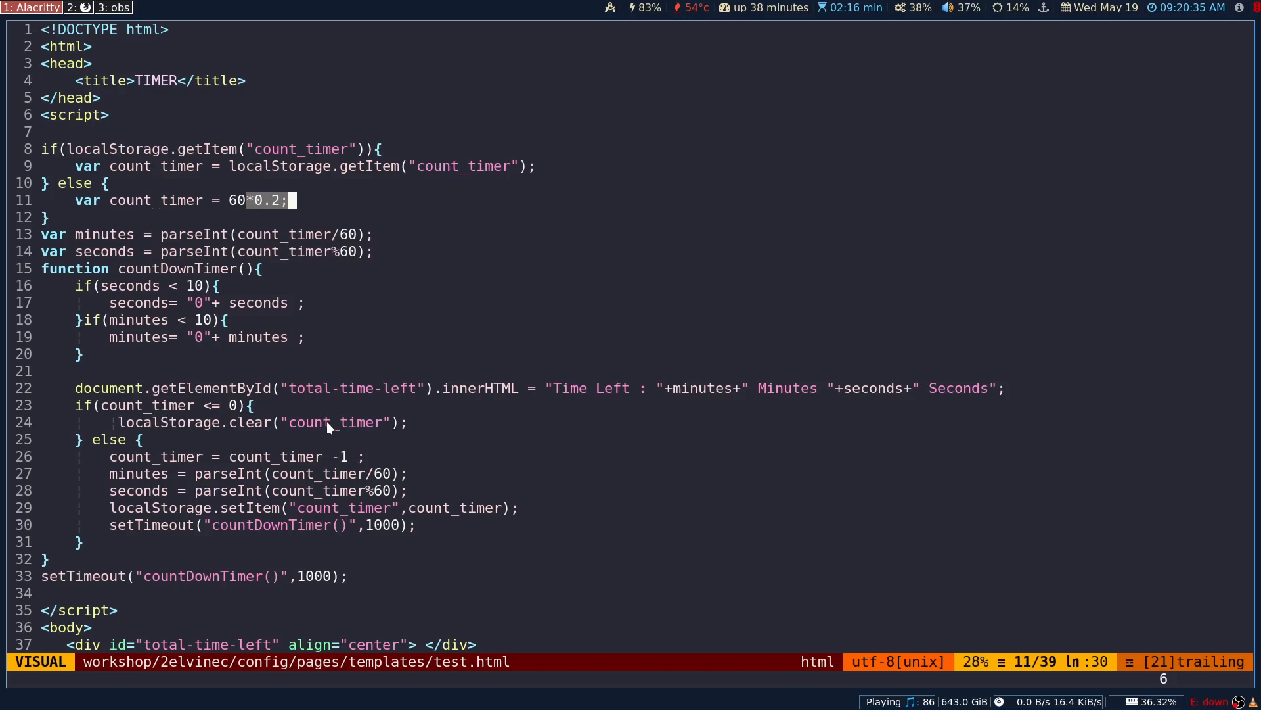
{"action": "mouse_move", "coordinate": [200, 279]}
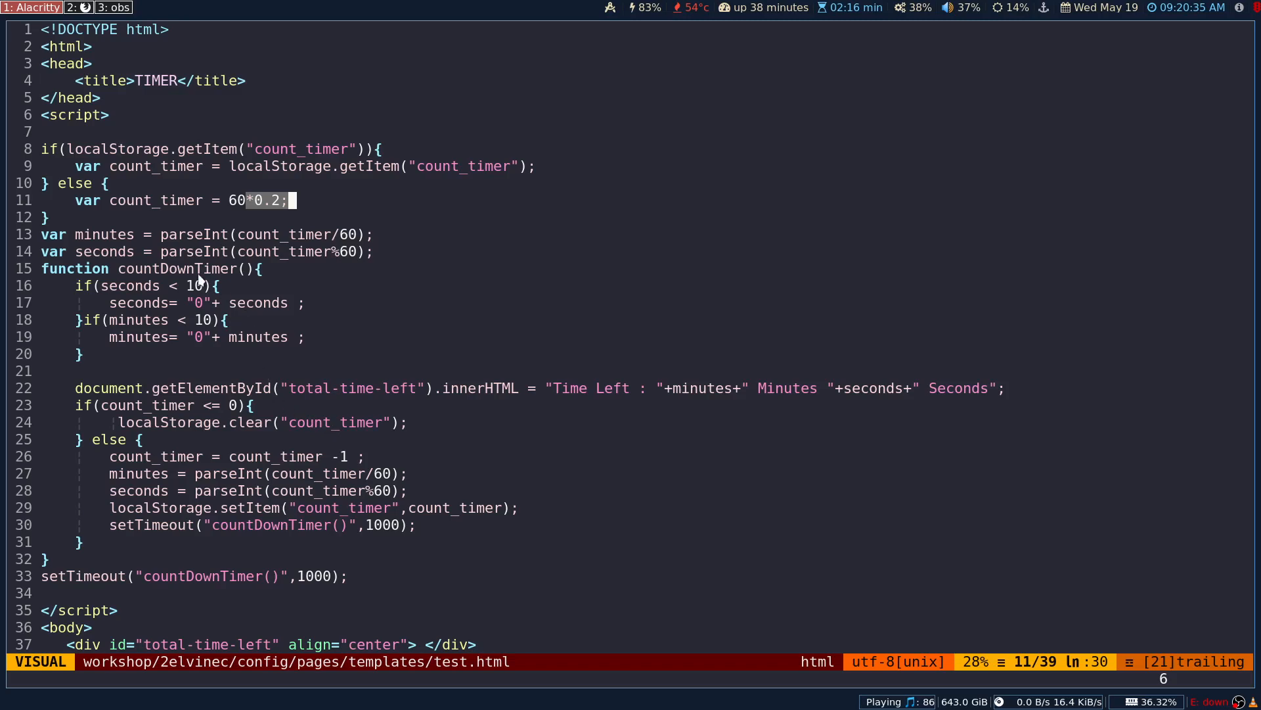
{"action": "mouse_move", "coordinate": [156, 234]}
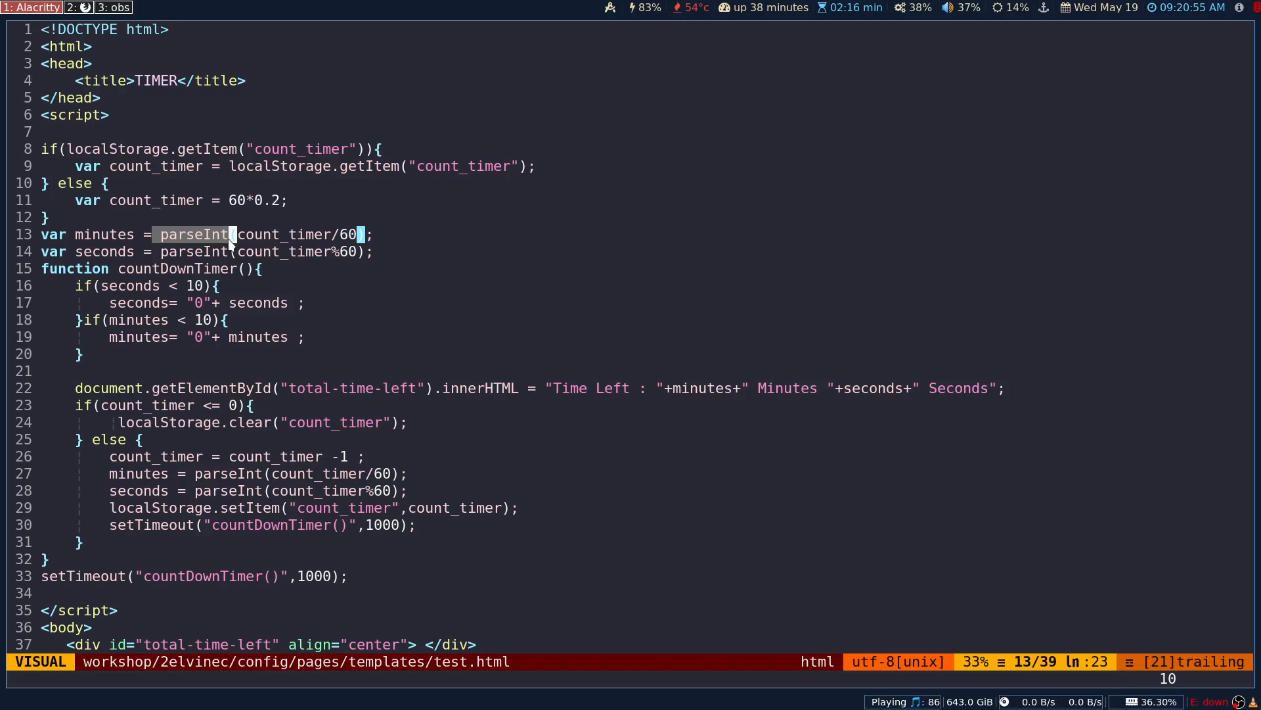
{"action": "mouse_move", "coordinate": [141, 303]}
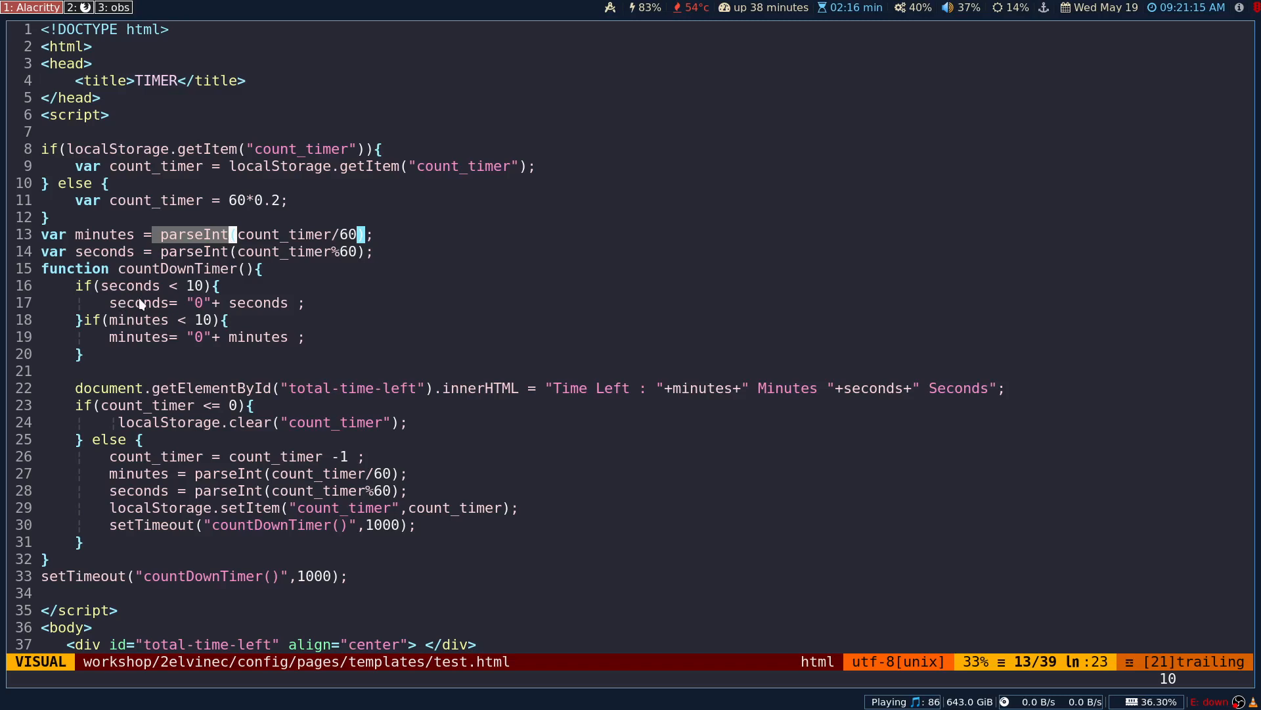
{"action": "mouse_move", "coordinate": [121, 285]}
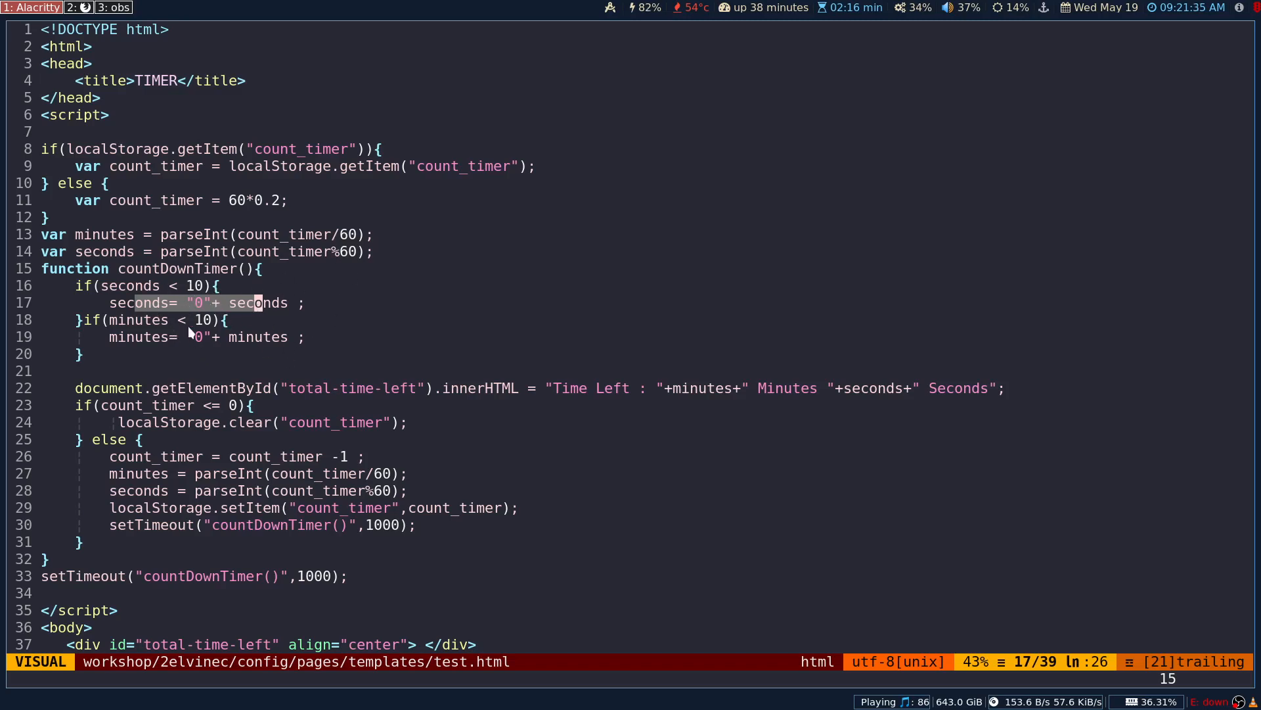
{"action": "mouse_move", "coordinate": [159, 334]}
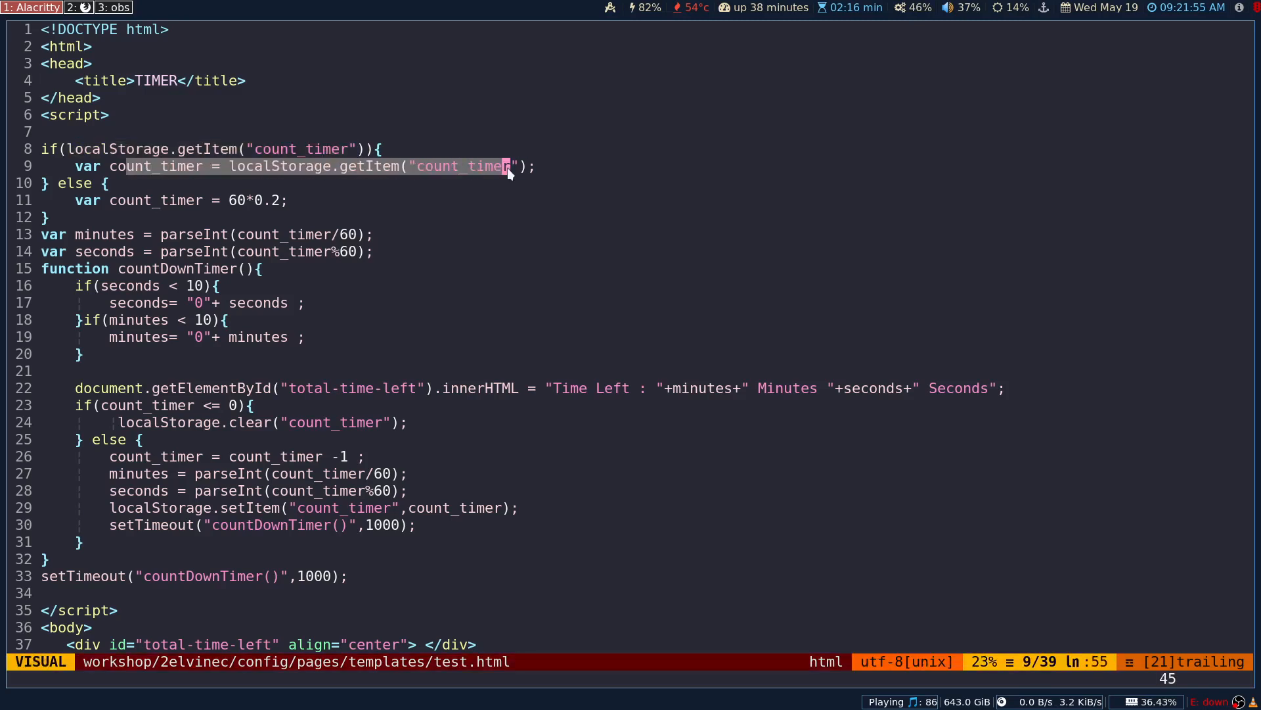
{"action": "mouse_move", "coordinate": [281, 206]}
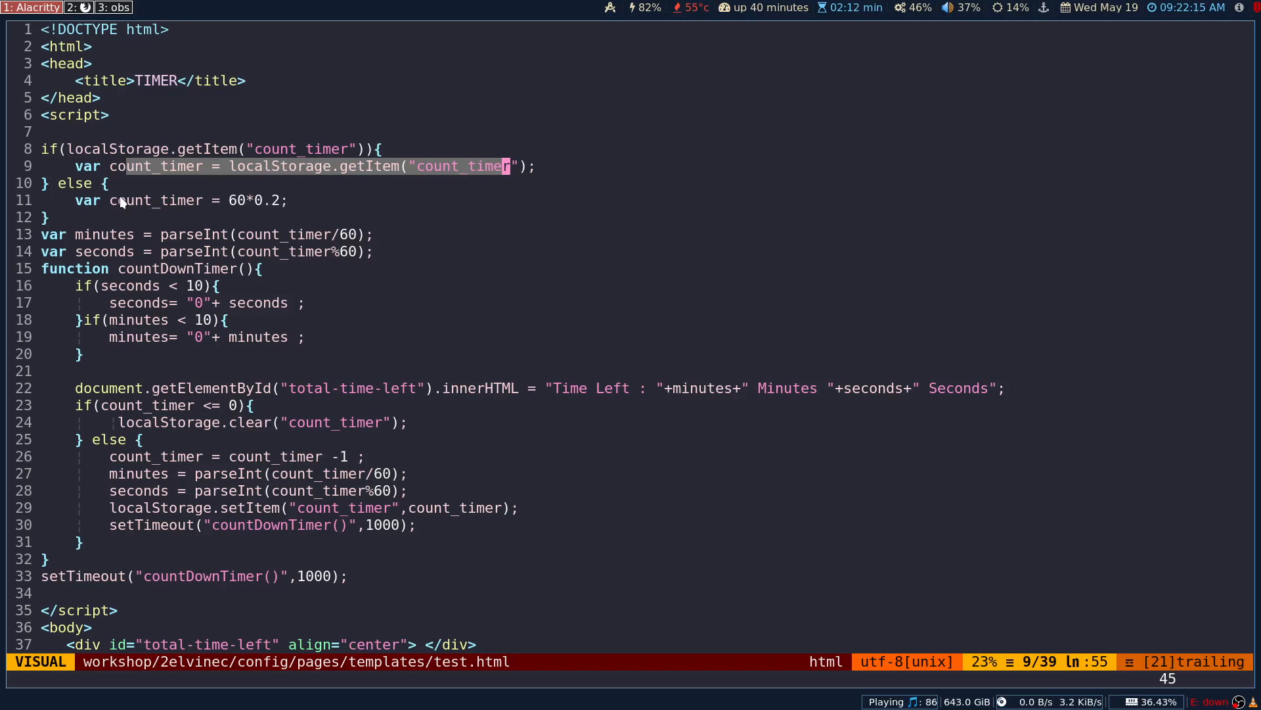
{"action": "mouse_move", "coordinate": [208, 392]}
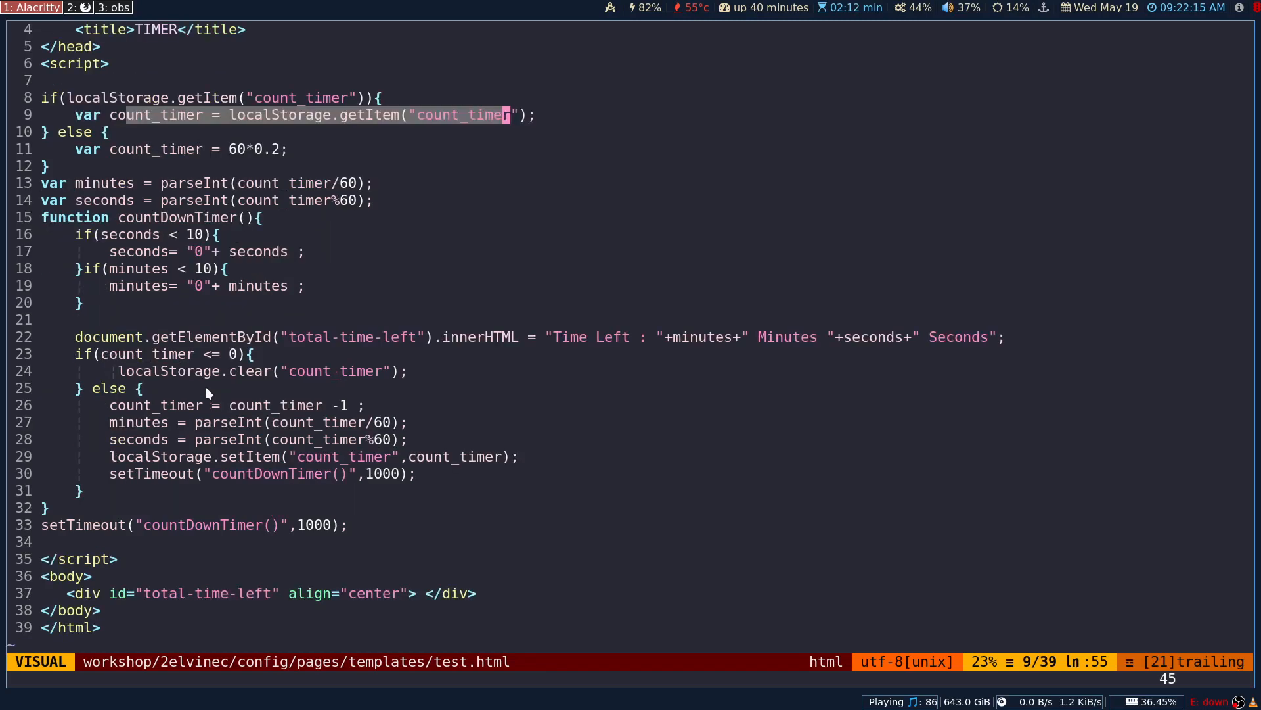
{"action": "scroll", "scroll_direction": "down", "scroll_amount": 3}
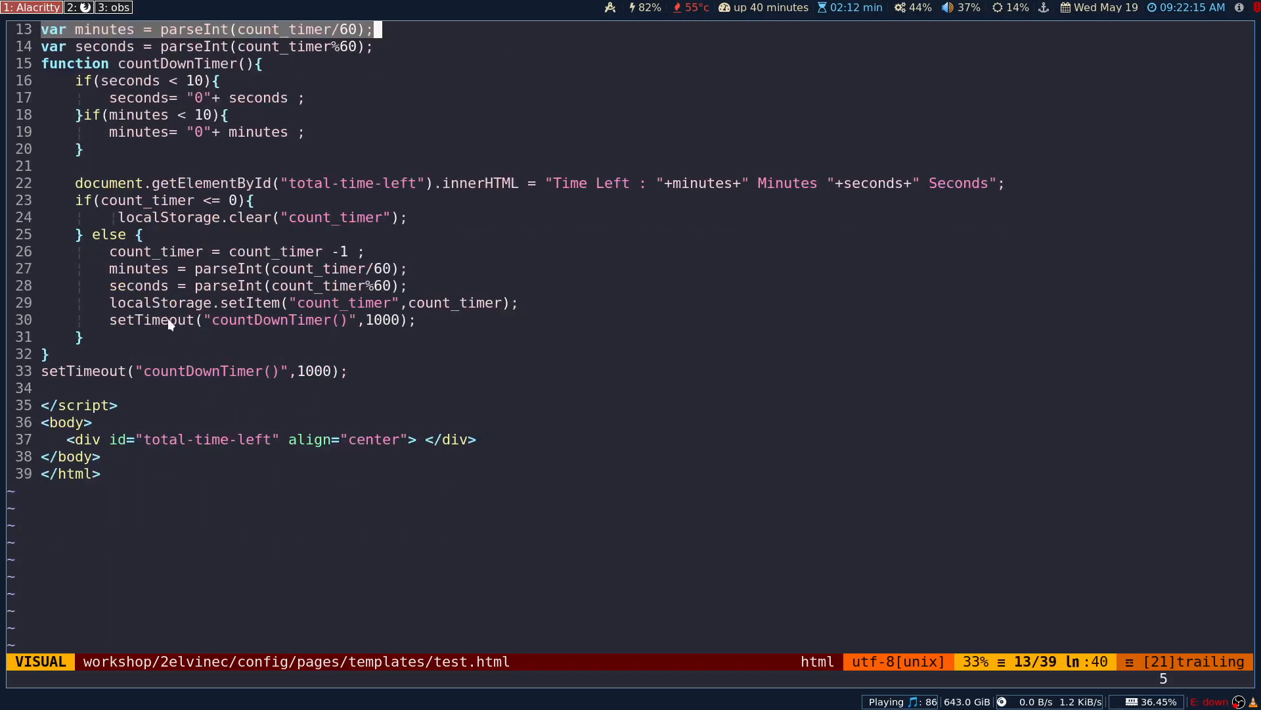
{"action": "mouse_move", "coordinate": [125, 217]}
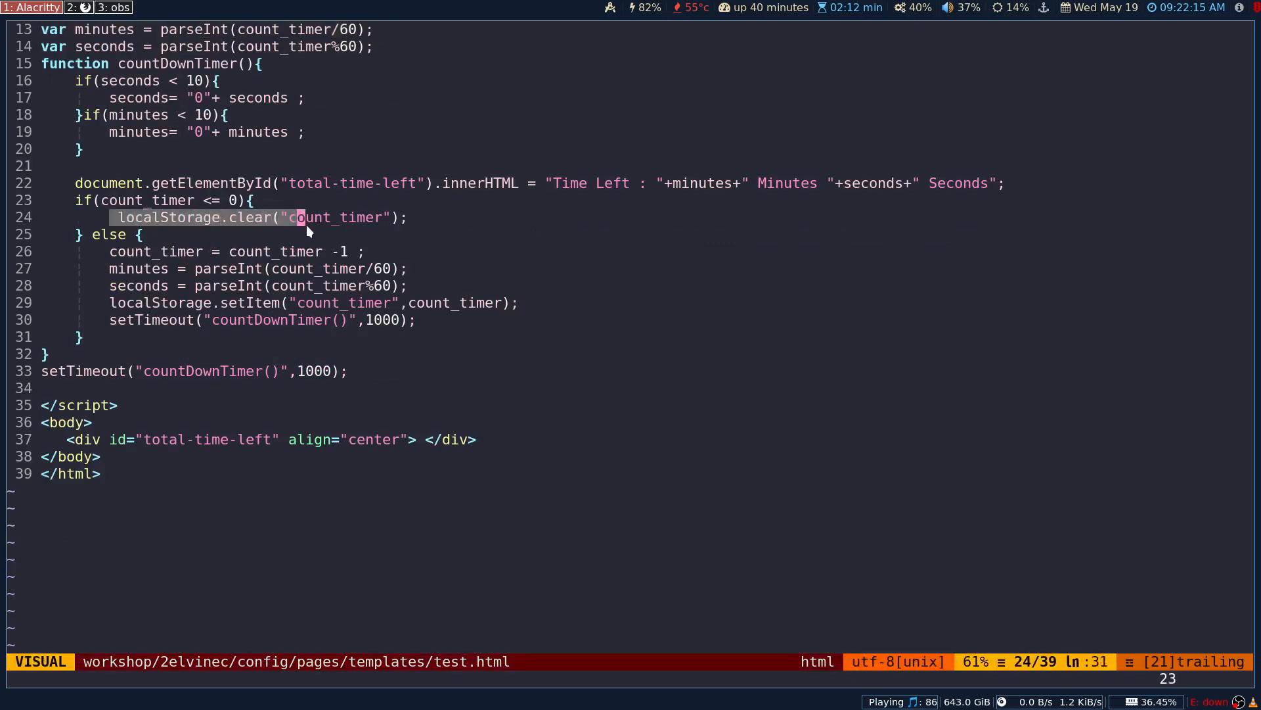
{"action": "key", "text": "$"}
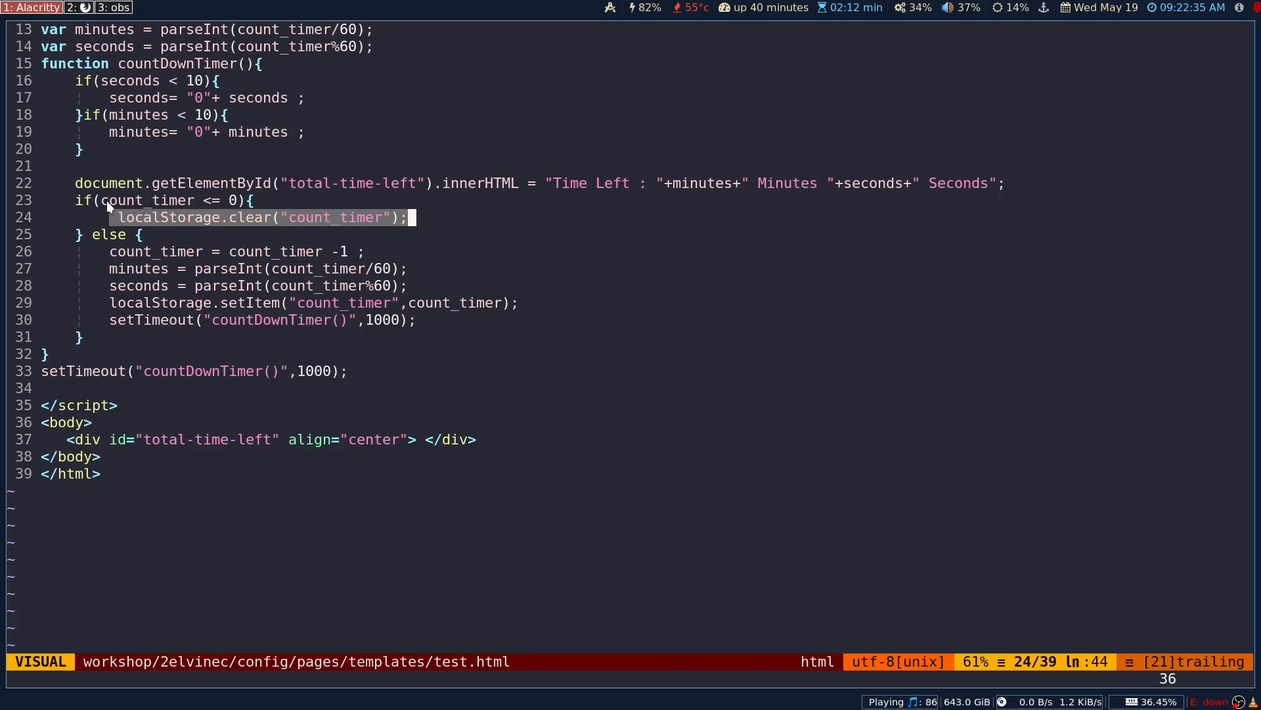
{"action": "key", "text": "Escape"}
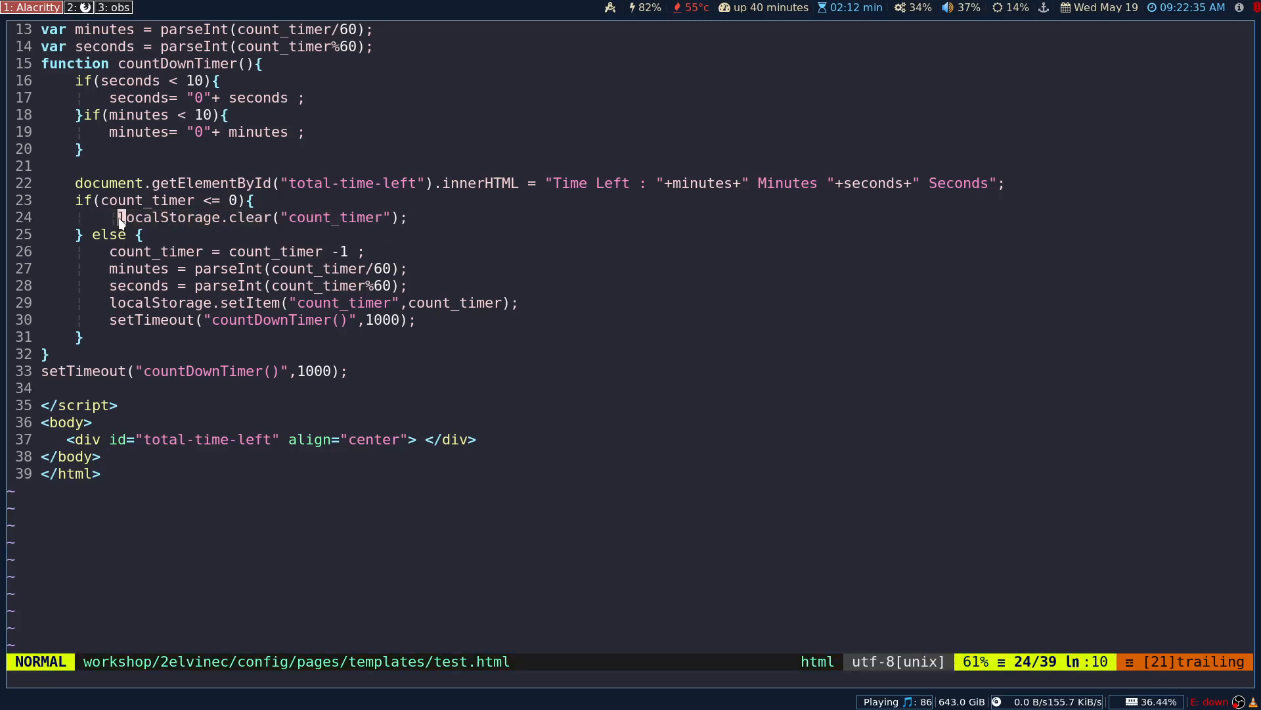
{"action": "type", "text": "/"}
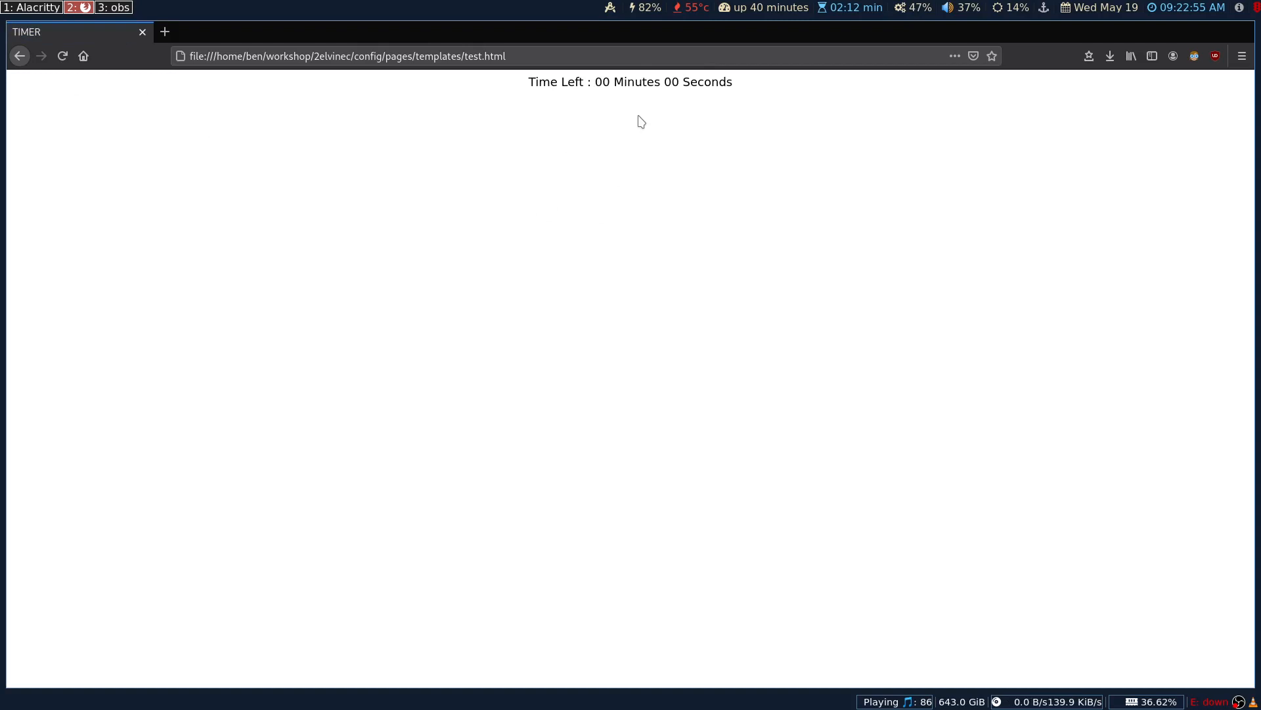
{"action": "mouse_move", "coordinate": [1203, 77]}
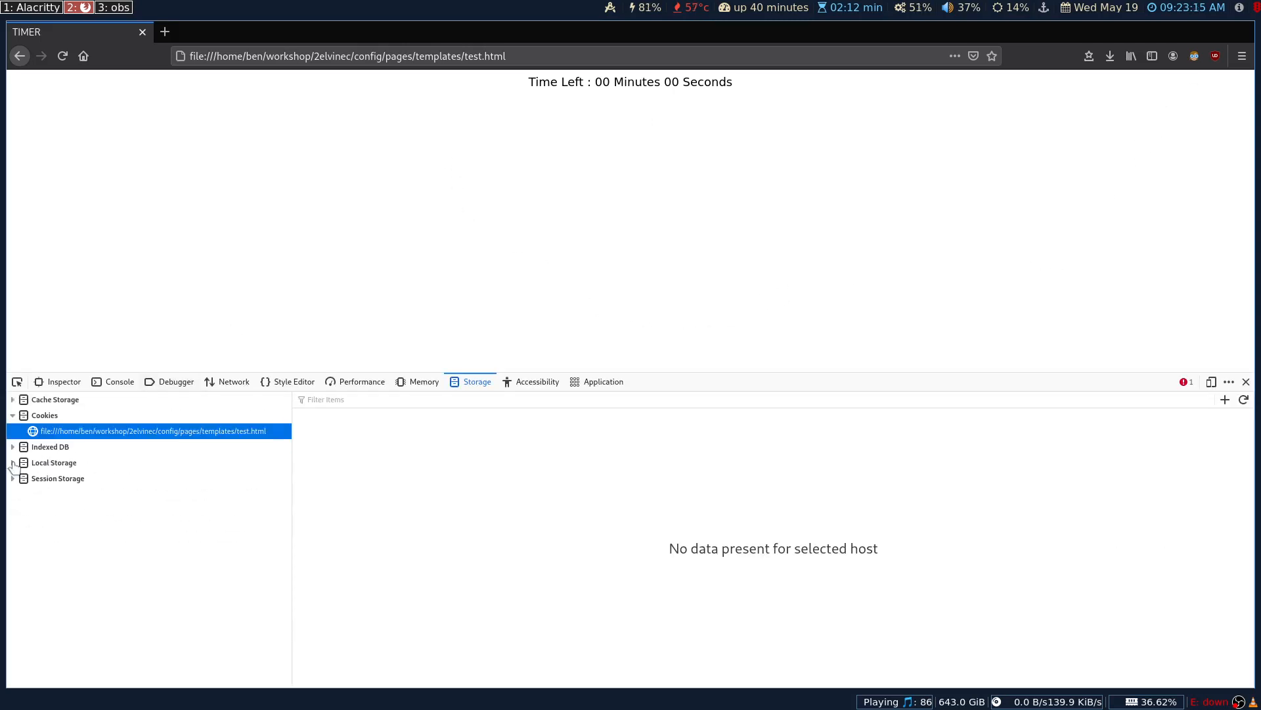
- Expand Local Storage and select the test.html host showing count_timer = 0
{"action": "left_click", "coordinate": [54, 461]}
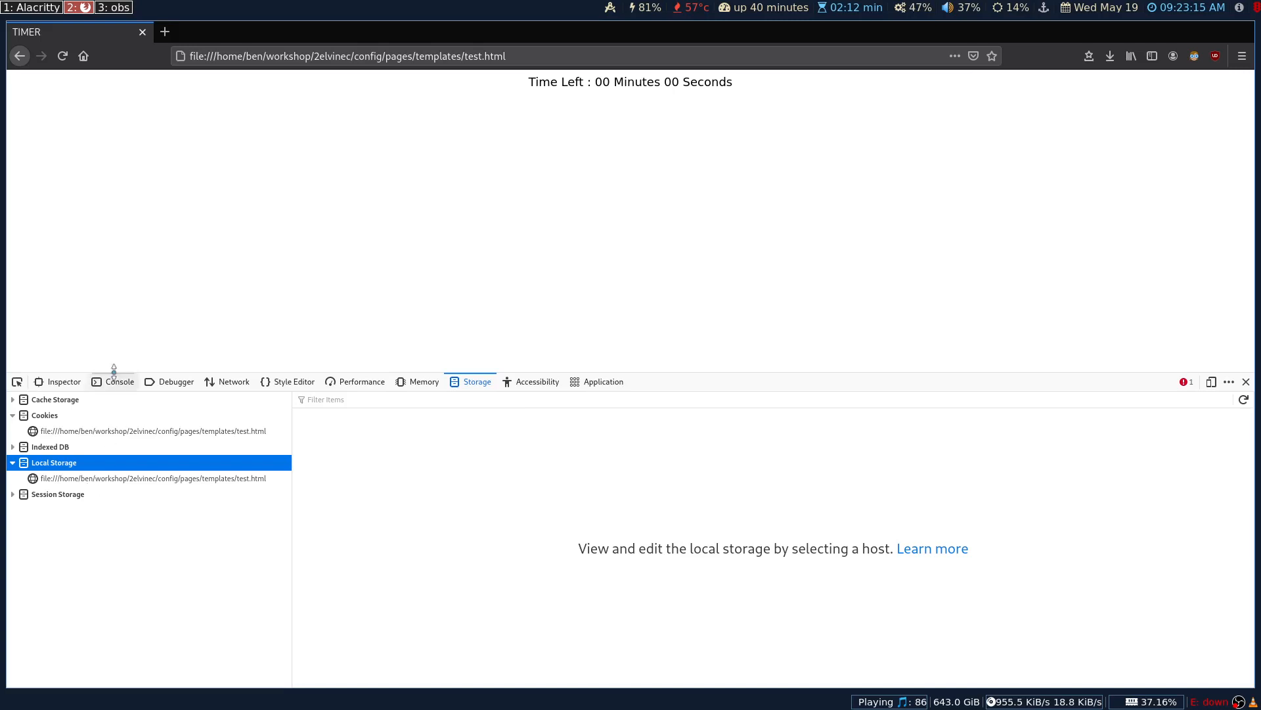
{"action": "mouse_move", "coordinate": [146, 524]}
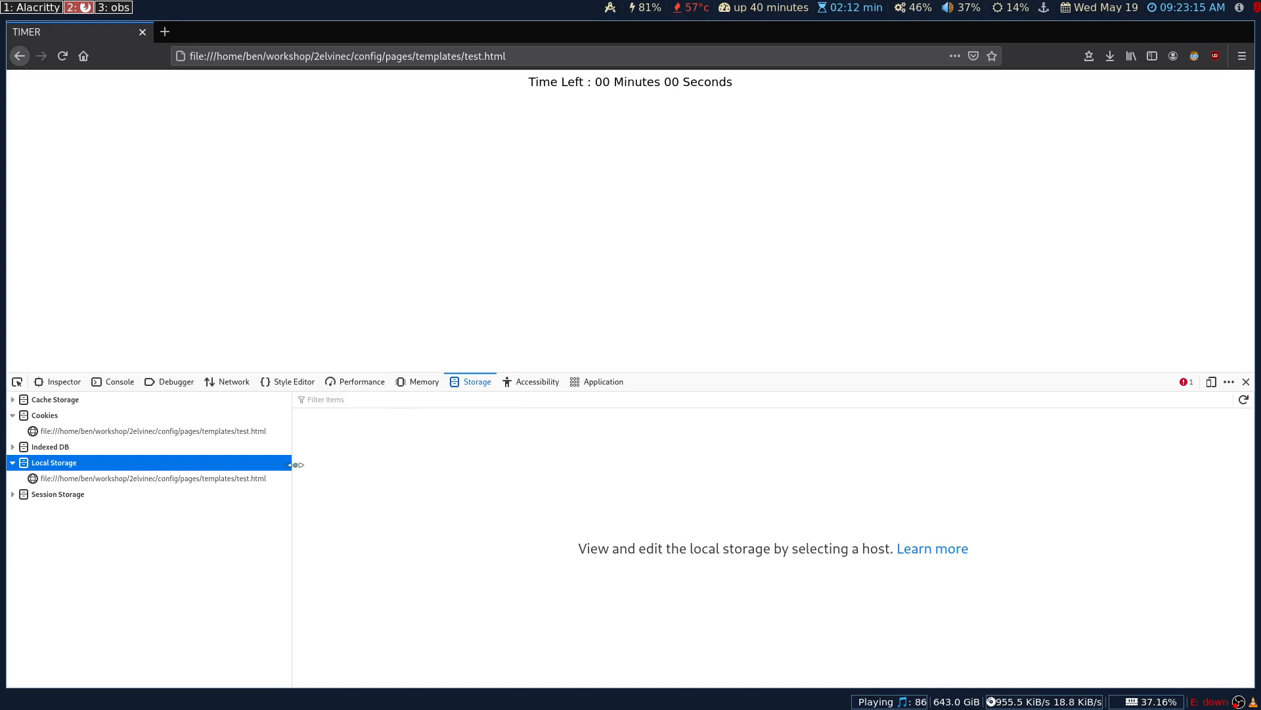
{"action": "left_click", "coordinate": [150, 478]}
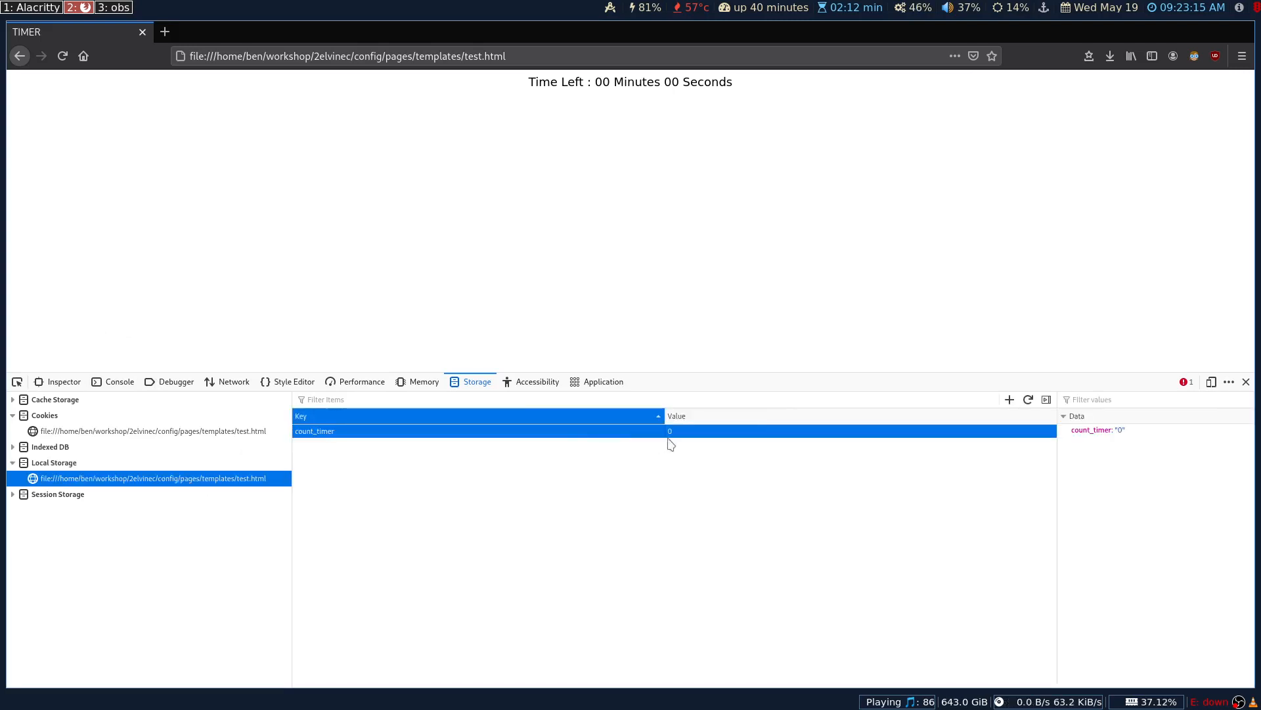
{"action": "mouse_move", "coordinate": [481, 441]}
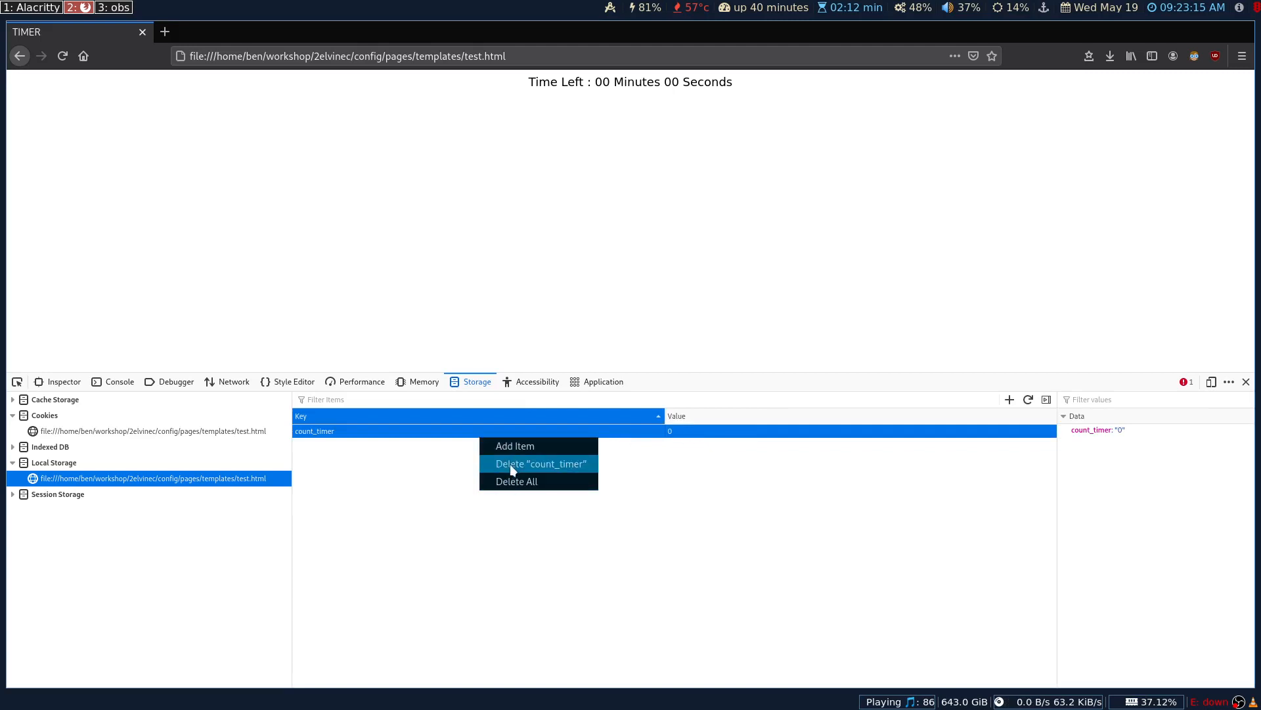
- Delete the count_timer key and reload test.html so the countdown restarts
{"action": "left_click", "coordinate": [537, 464]}
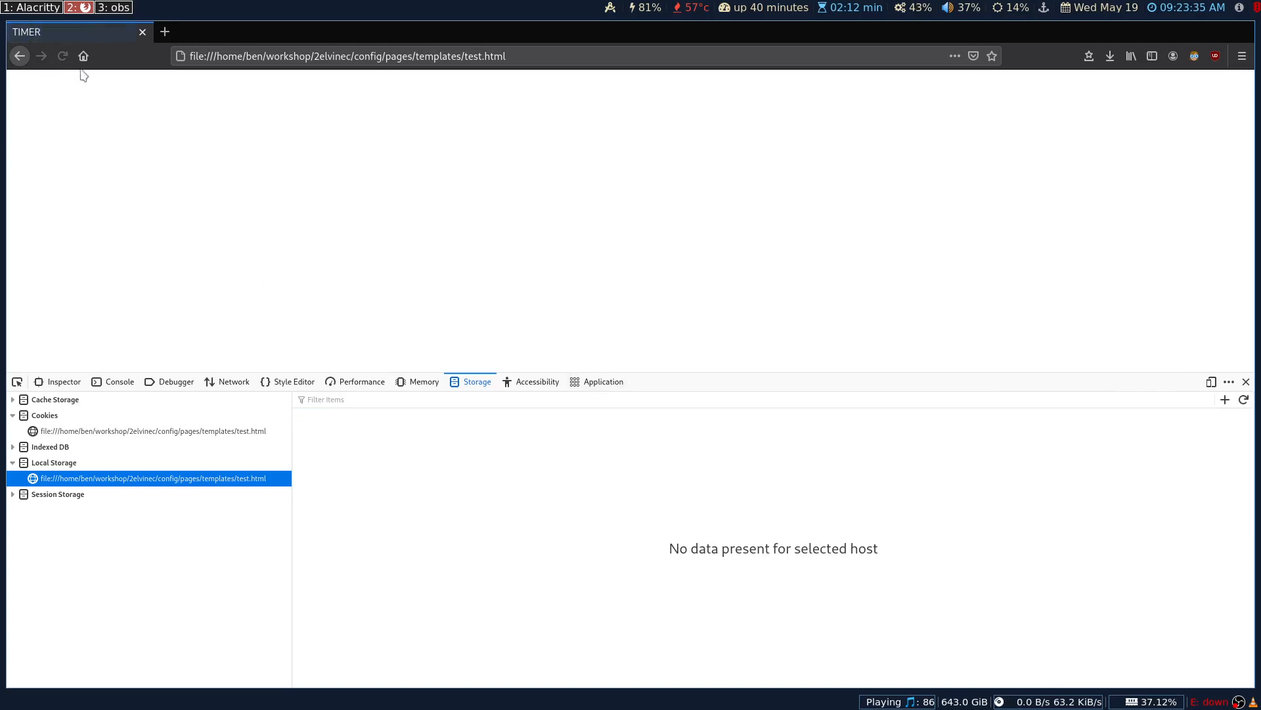
{"action": "left_click", "coordinate": [62, 55]}
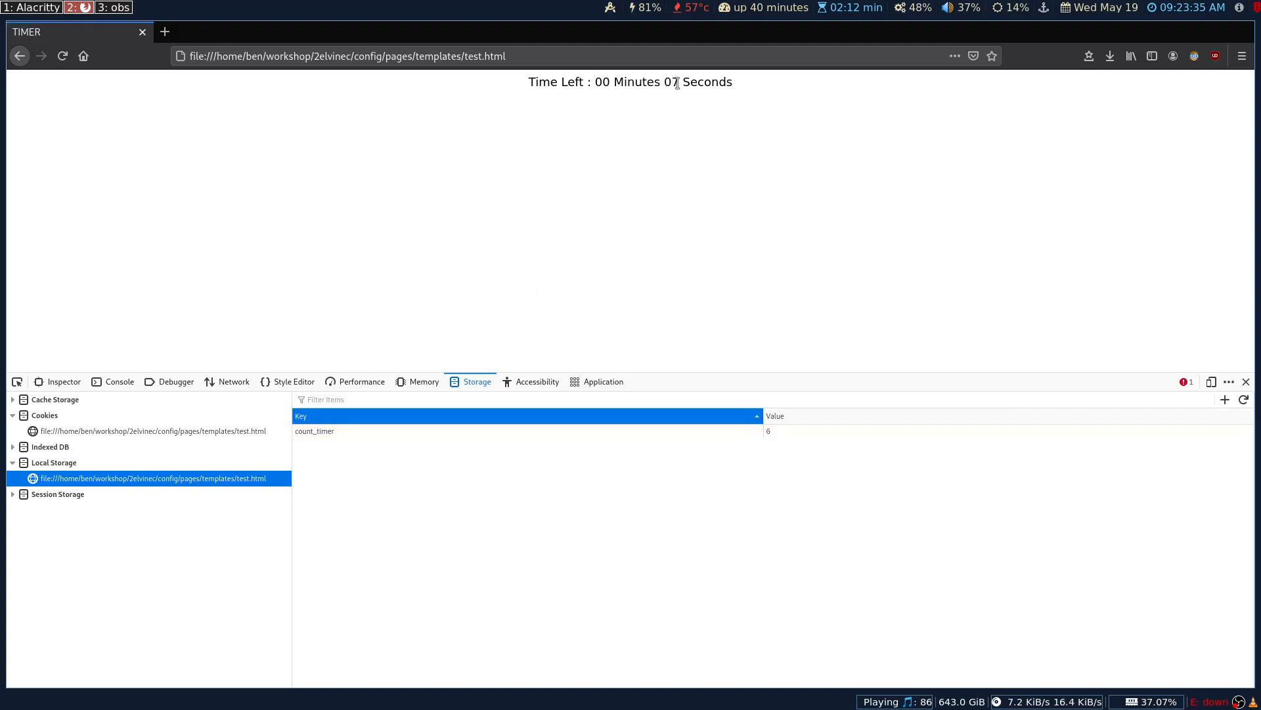
{"action": "mouse_move", "coordinate": [609, 313]}
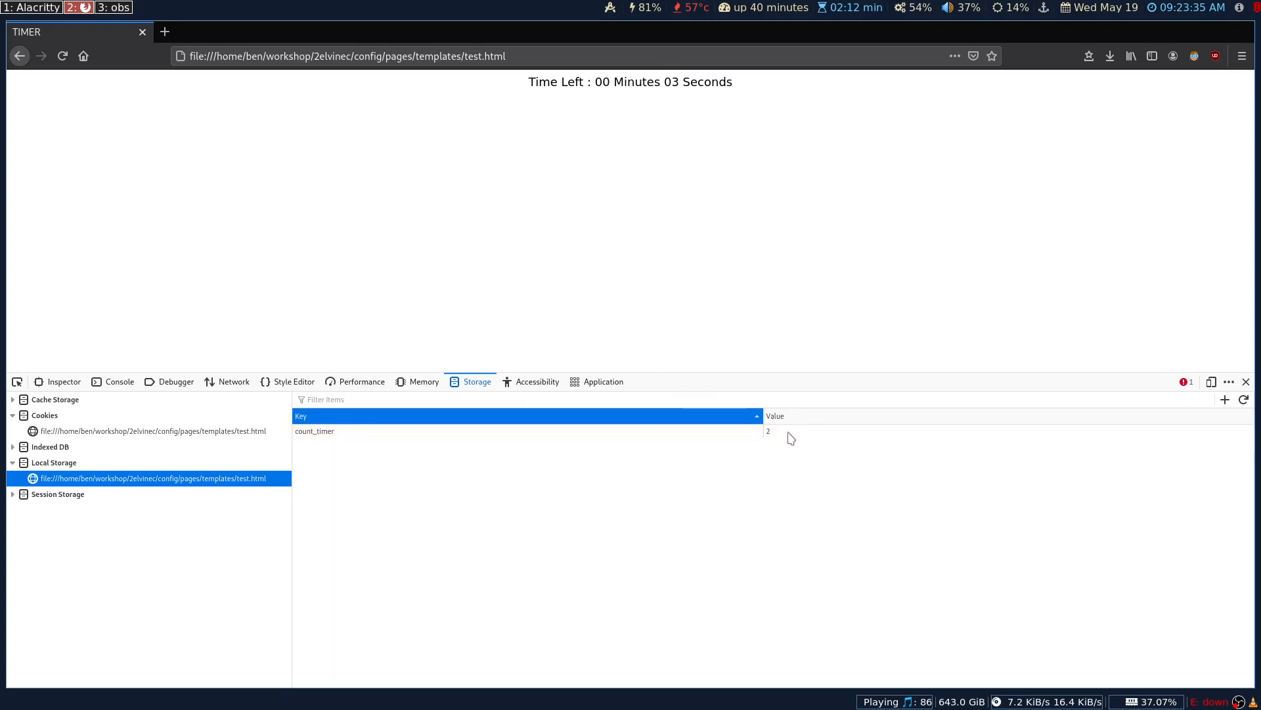
{"action": "left_click", "coordinate": [314, 431]}
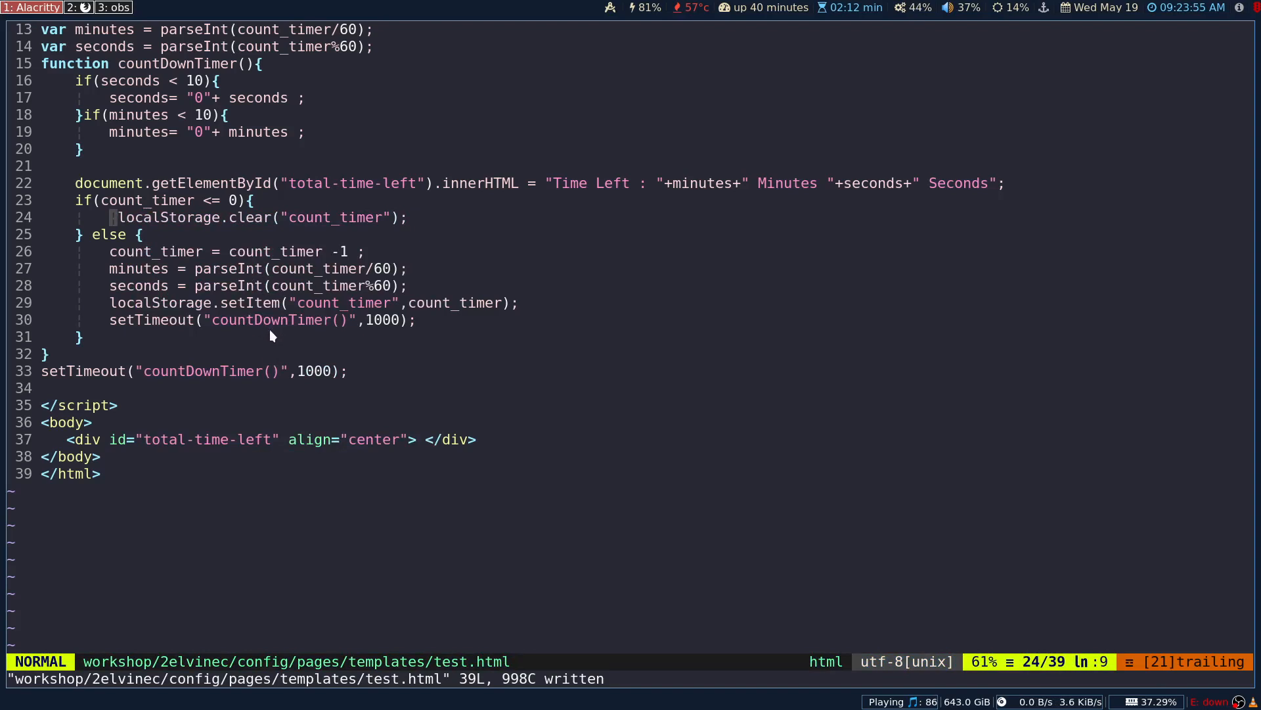
{"action": "mouse_move", "coordinate": [214, 238]}
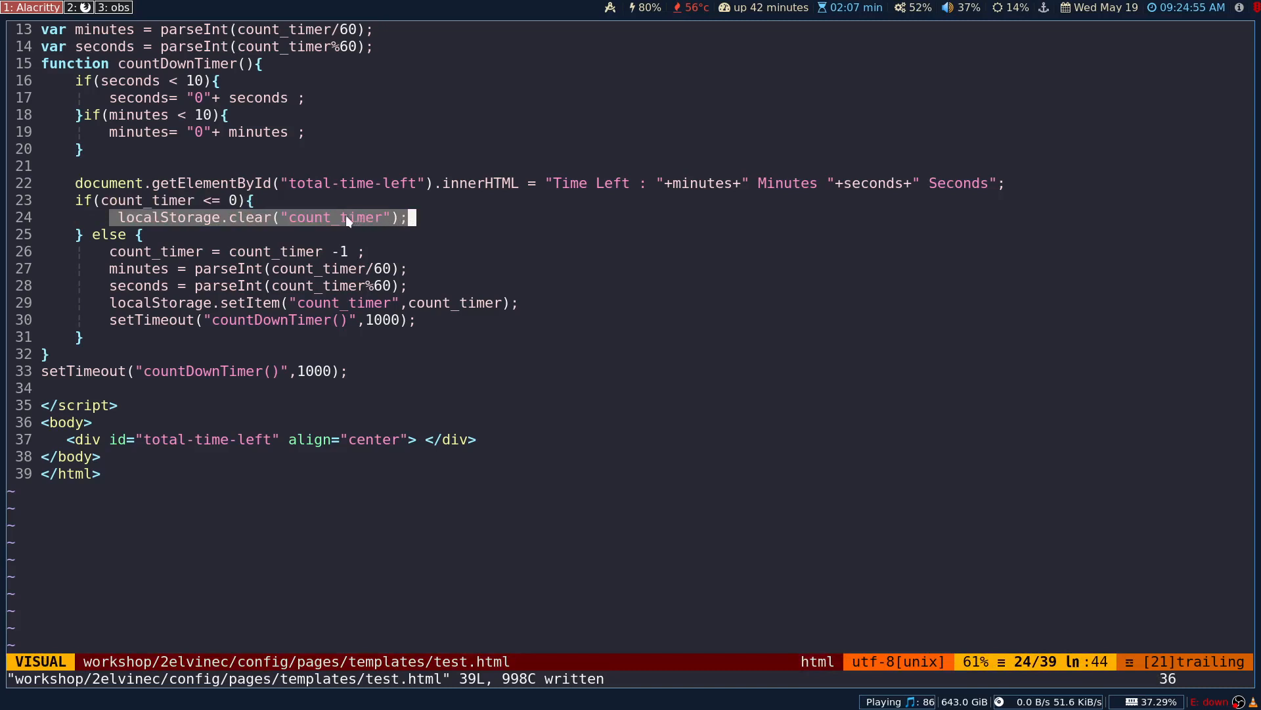
{"action": "mouse_move", "coordinate": [349, 224]}
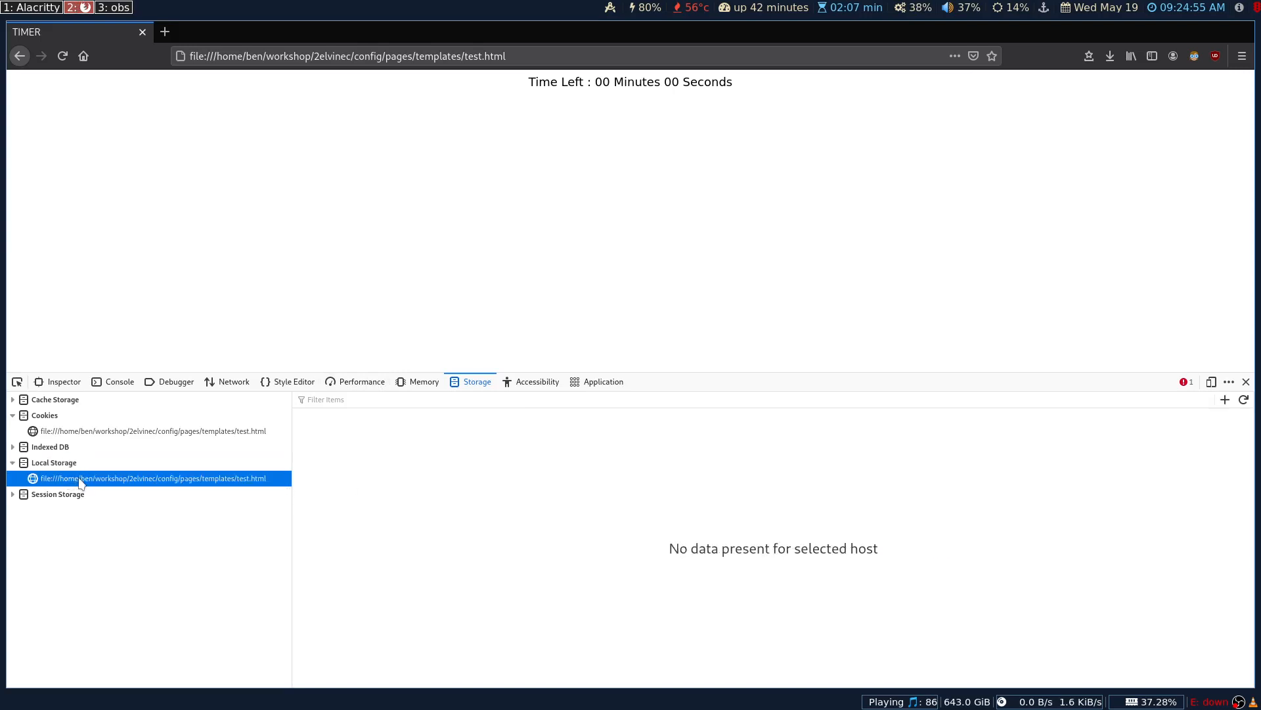
{"action": "mouse_move", "coordinate": [411, 351]}
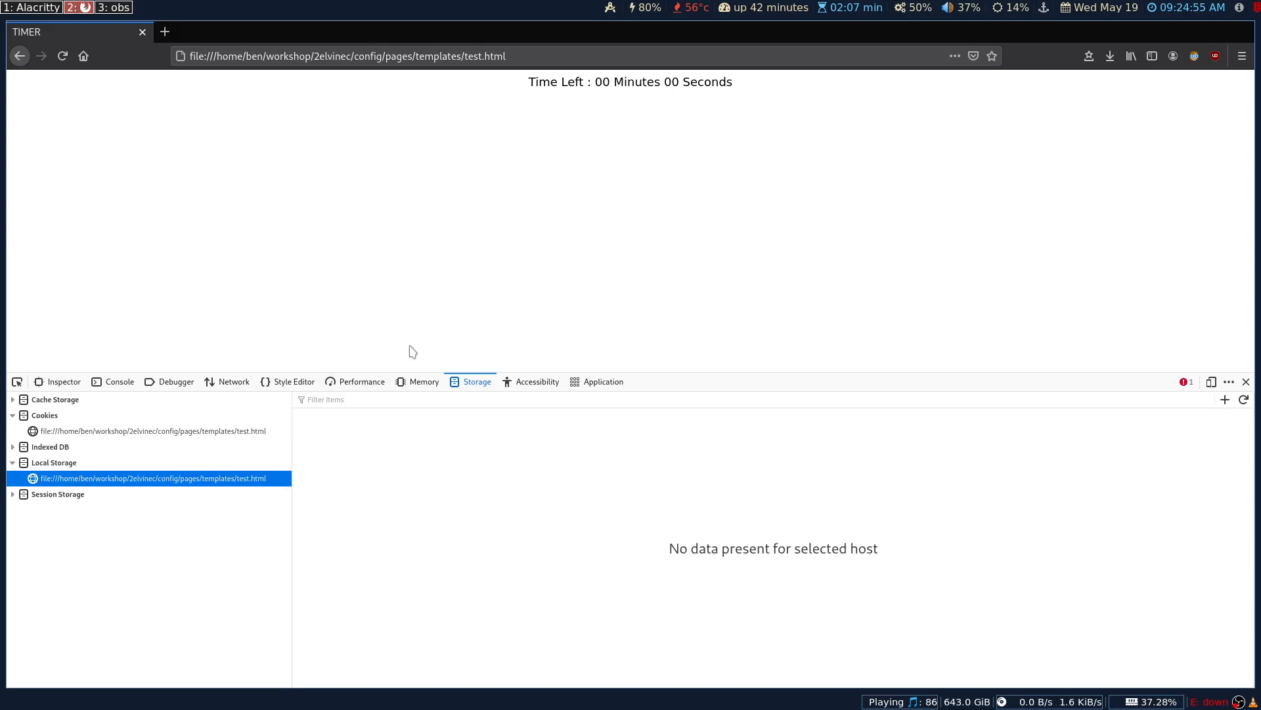
- Highlight the finished 00 Minutes 00 Seconds timer readout with Local Storage empty
{"action": "left_click_drag", "start_coordinate": [568, 82], "coordinate": [721, 81]}
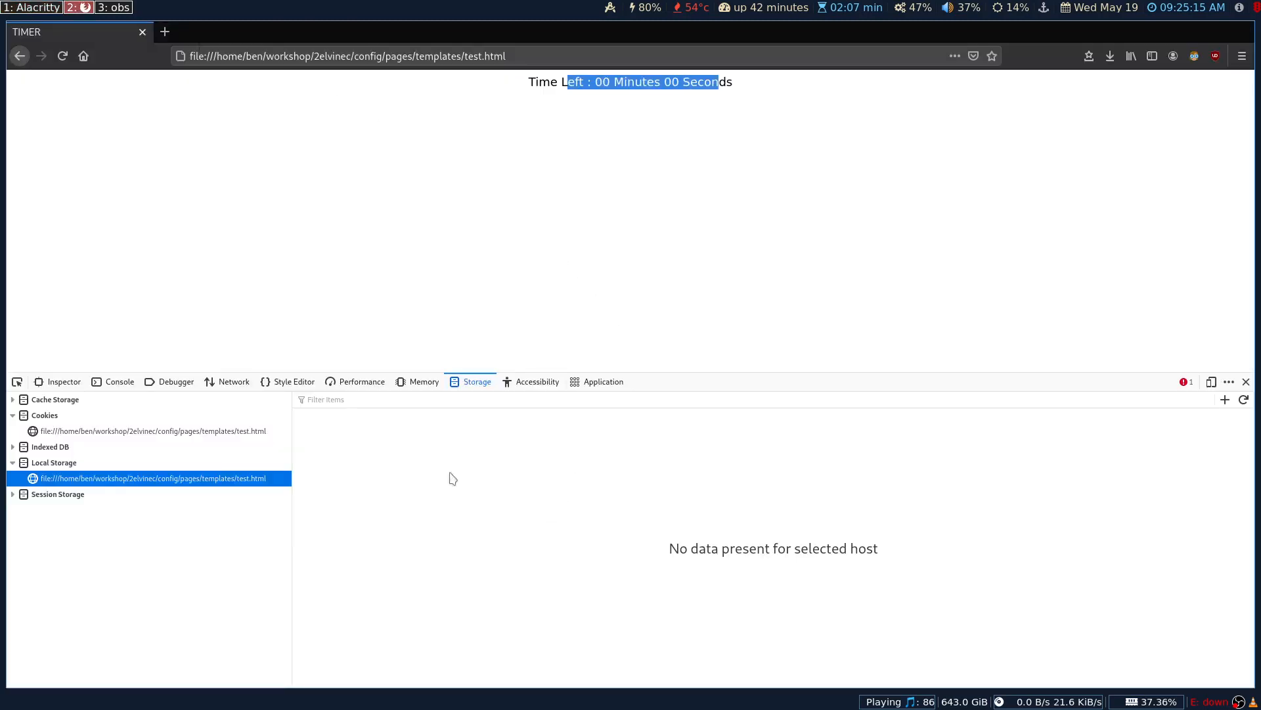
{"action": "mouse_move", "coordinate": [408, 436]}
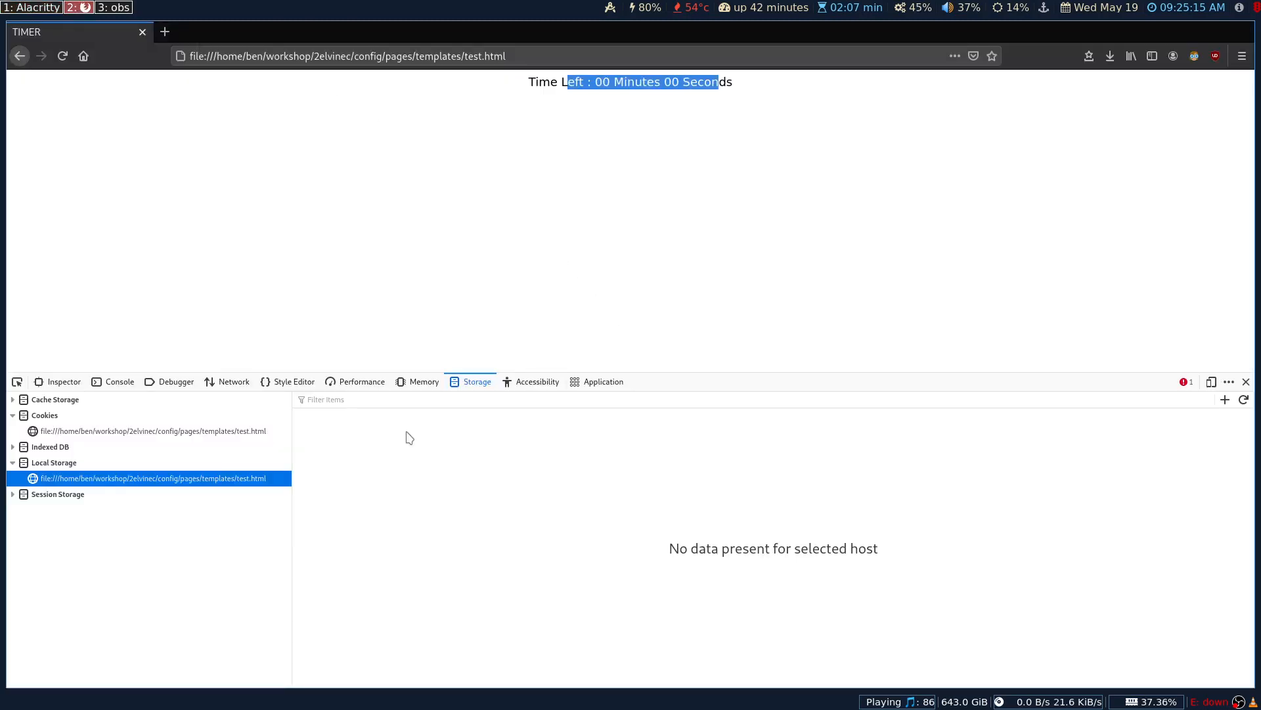